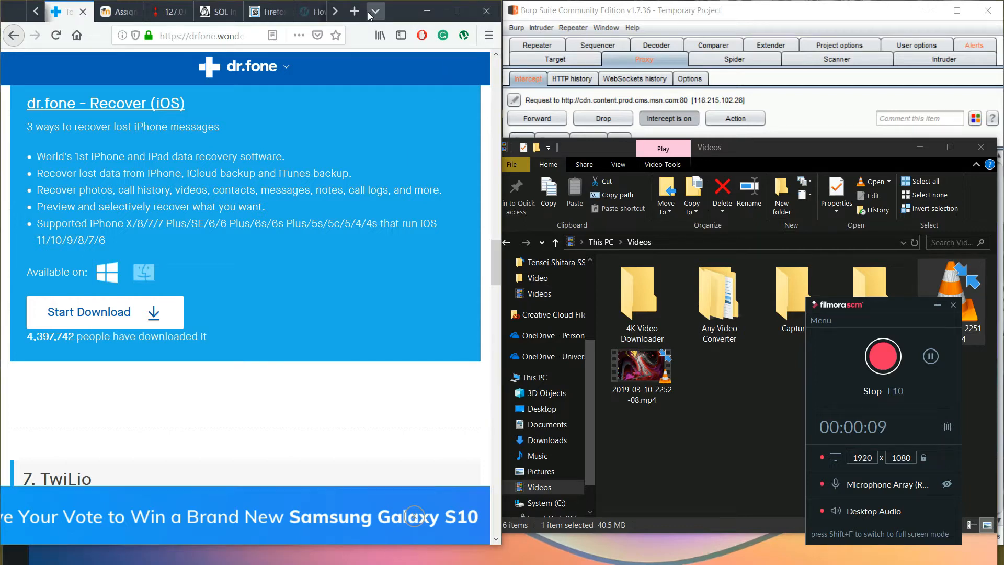
Step: Load 127.0.0.1/mutillidae/ in a new Firefox tab to reach the Mutillidae home page
{"action": "left_click", "coordinate": [355, 10]}
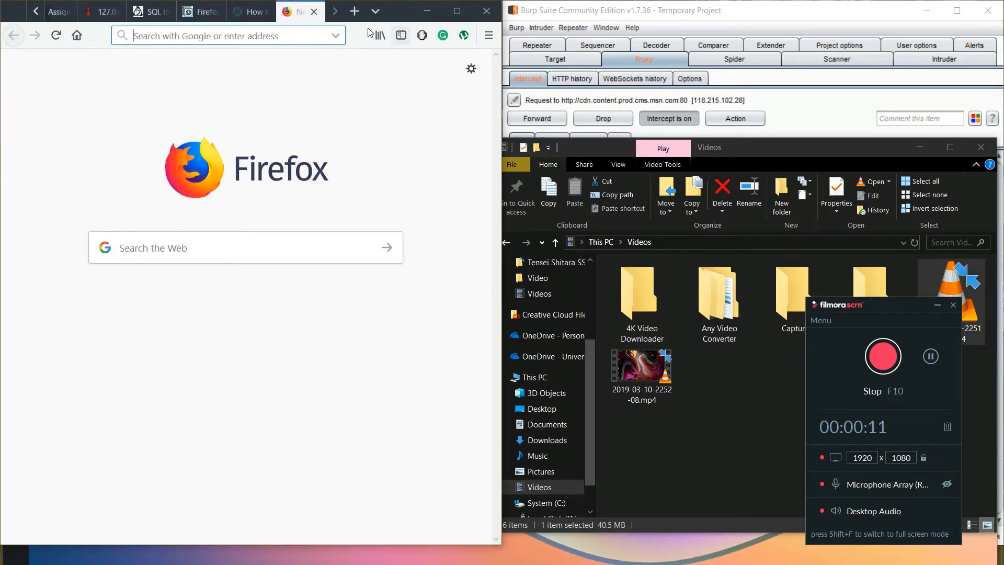
{"action": "type", "text": "127.0.0.1/mutillidae/"}
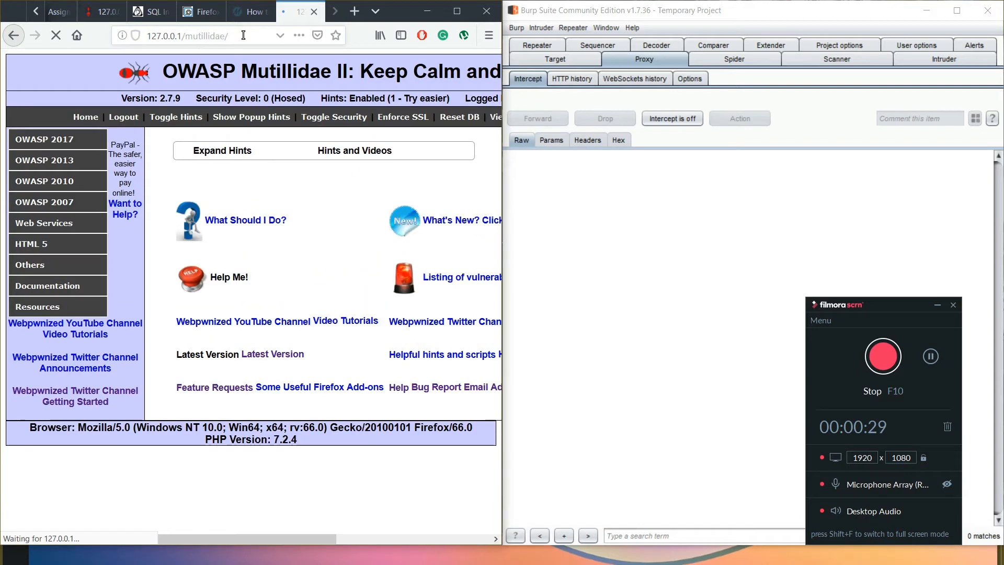
Step: Log out of Mutillidae and bring up its Login/Register page
{"action": "left_click", "coordinate": [110, 118]}
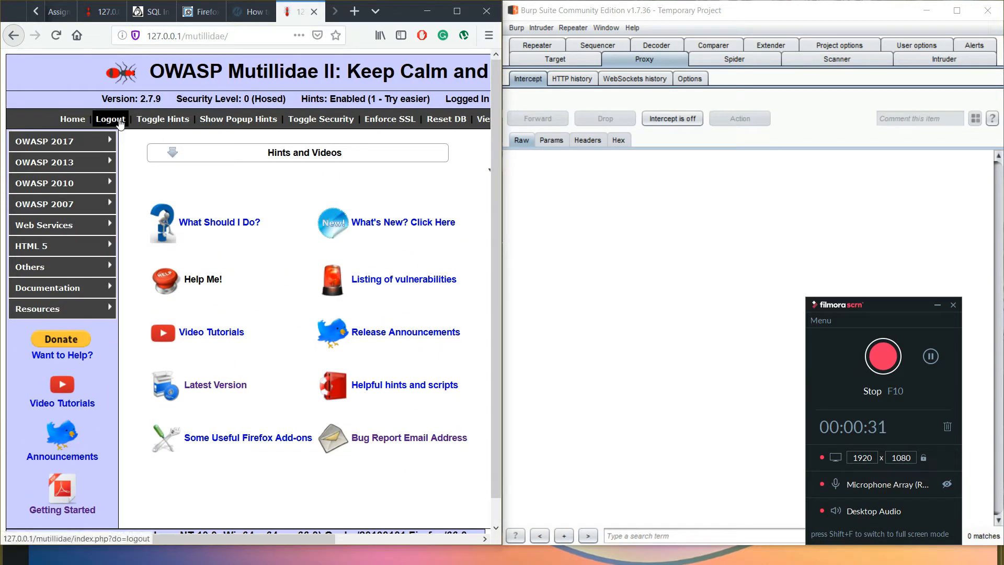
{"action": "left_click", "coordinate": [110, 119]}
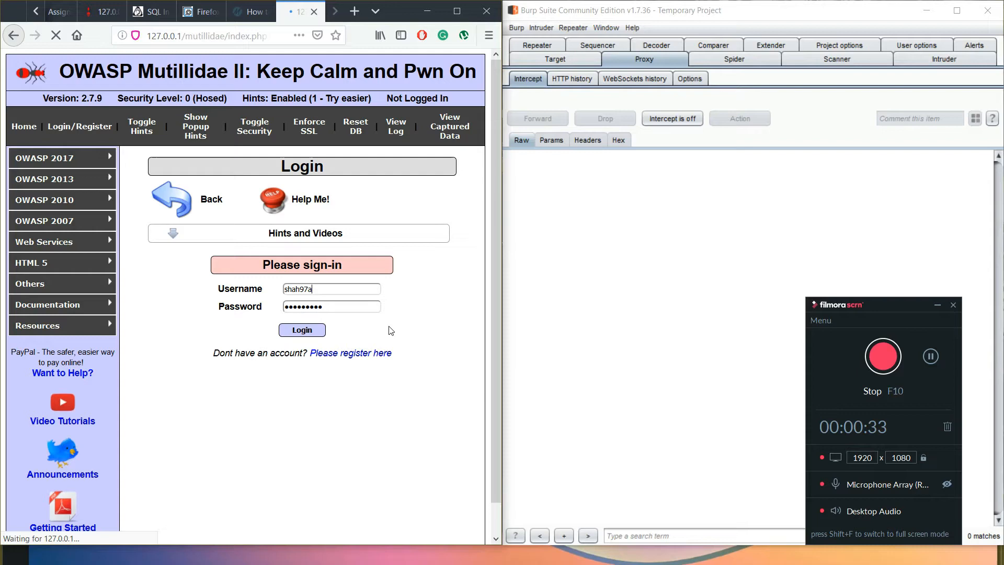
{"action": "left_click", "coordinate": [23, 127]}
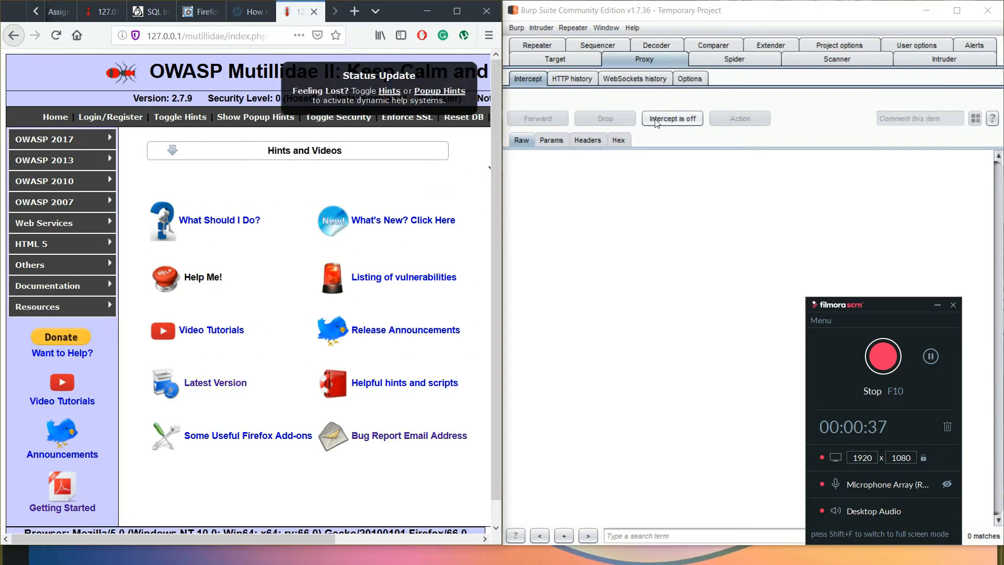
{"action": "left_click", "coordinate": [109, 116]}
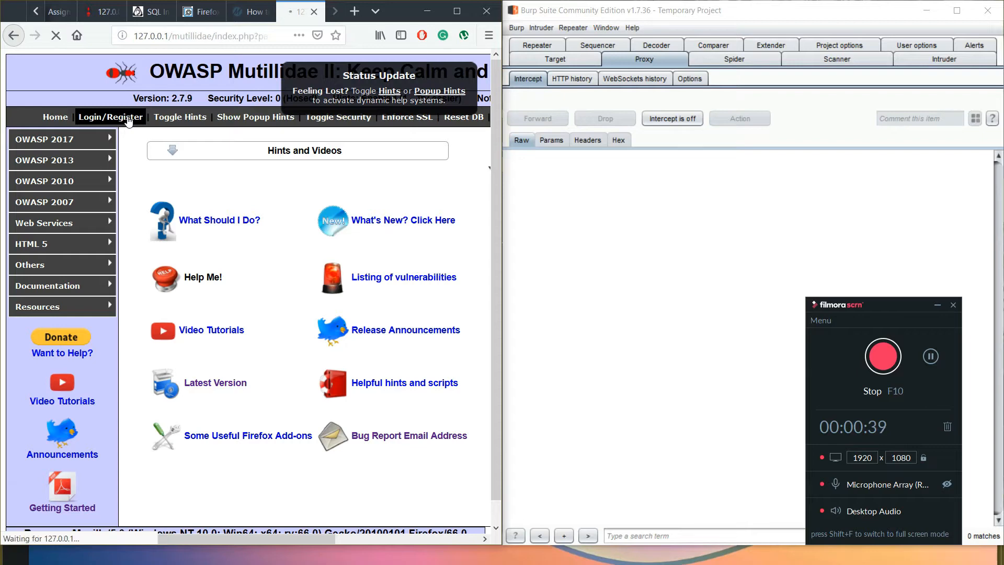
{"action": "left_click", "coordinate": [301, 330]}
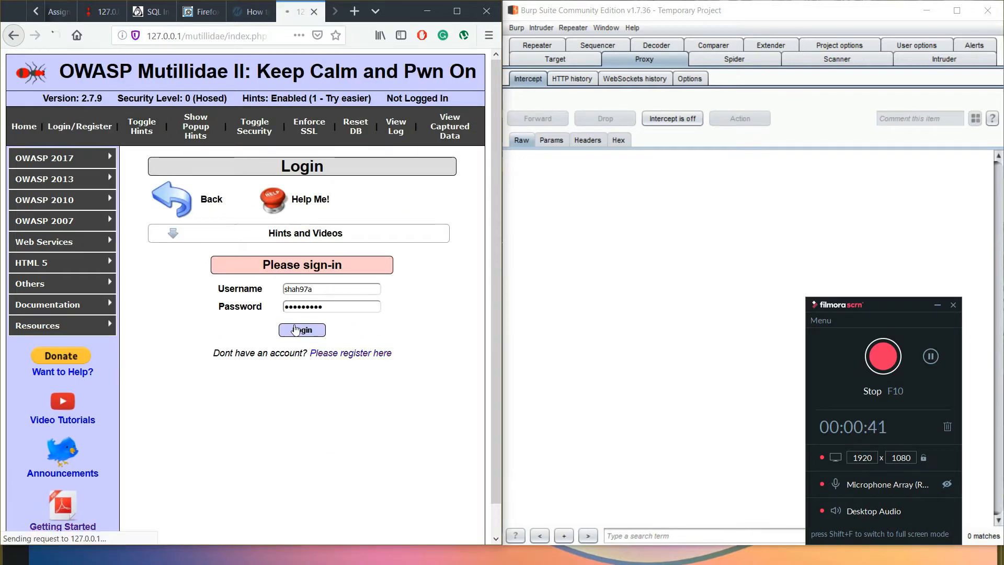
{"action": "left_click", "coordinate": [301, 329]}
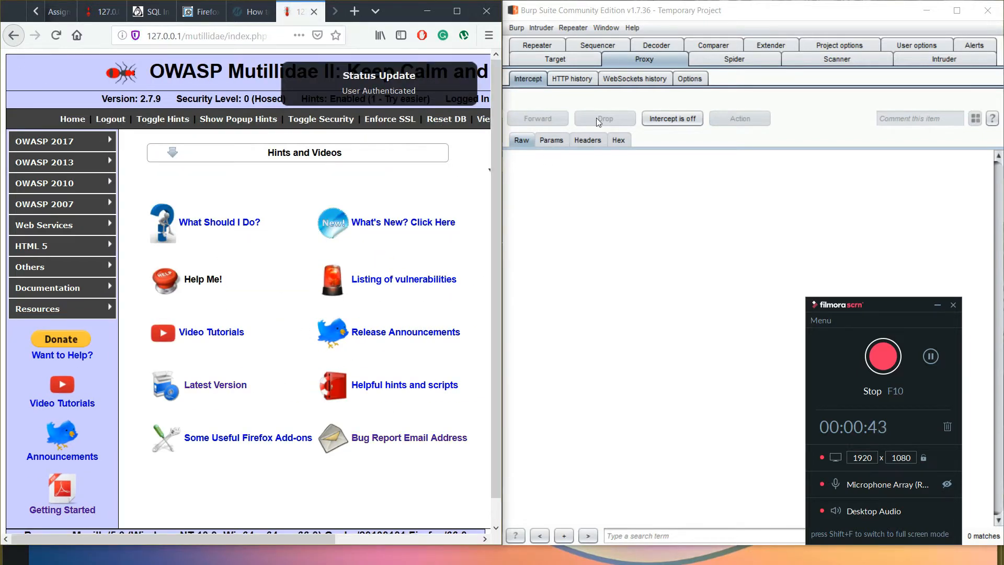
{"action": "left_click", "coordinate": [671, 118]}
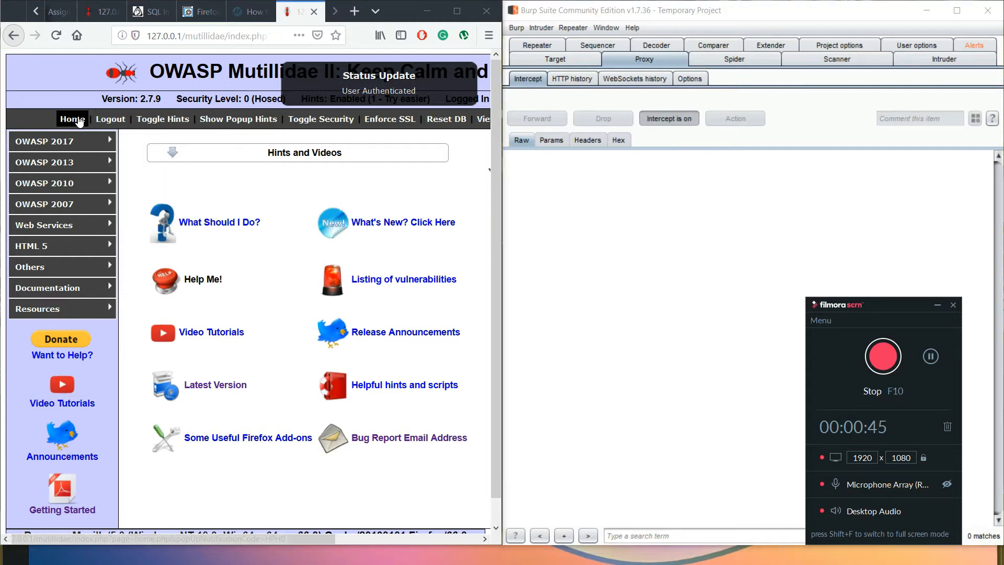
{"action": "left_click", "coordinate": [72, 120]}
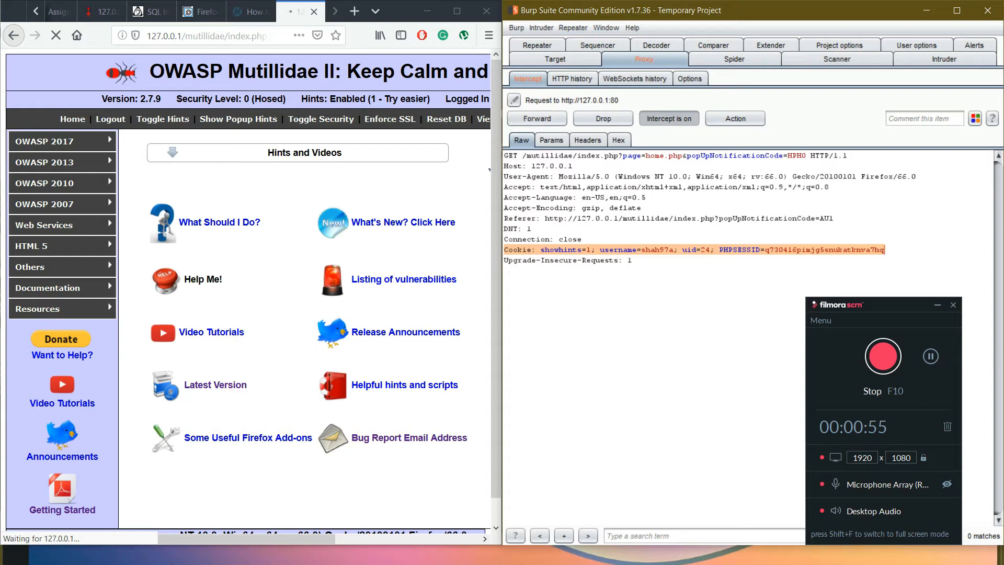
{"action": "key", "text": "alt+tab"}
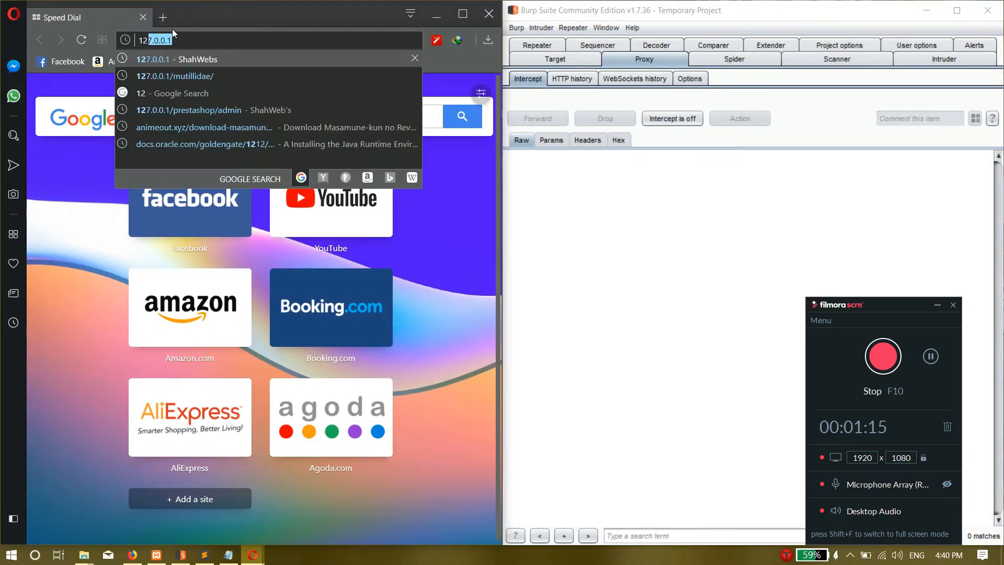
Step: Browse Opera to 127.0.0.1/mutillidae/, showing the login page with no user signed in
{"action": "type", "text": "127.0.01"}
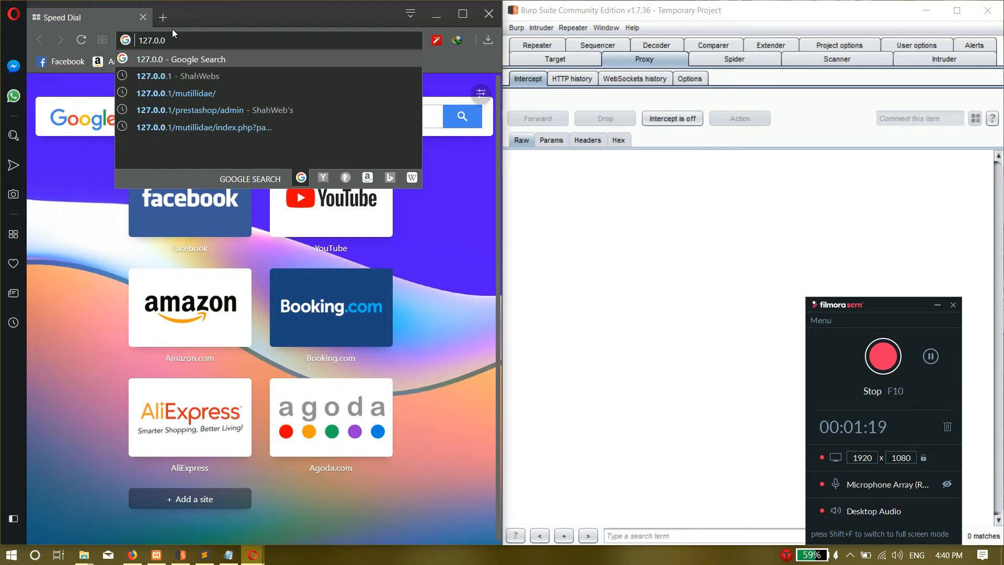
{"action": "left_click", "coordinate": [176, 93]}
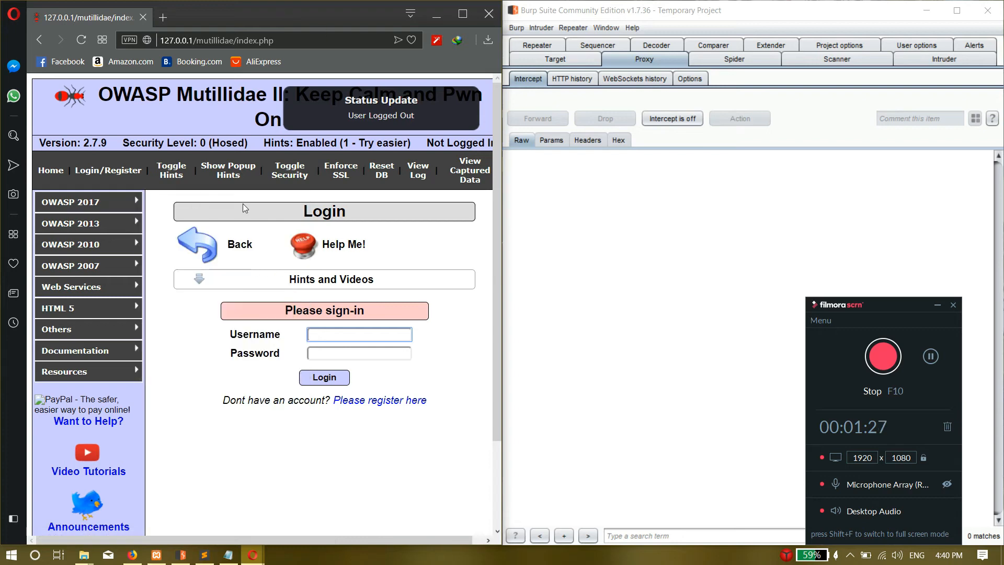
Step: Request the Mutillidae Home page from Opera so Burp holds its session-ID-only request
{"action": "left_click", "coordinate": [50, 170]}
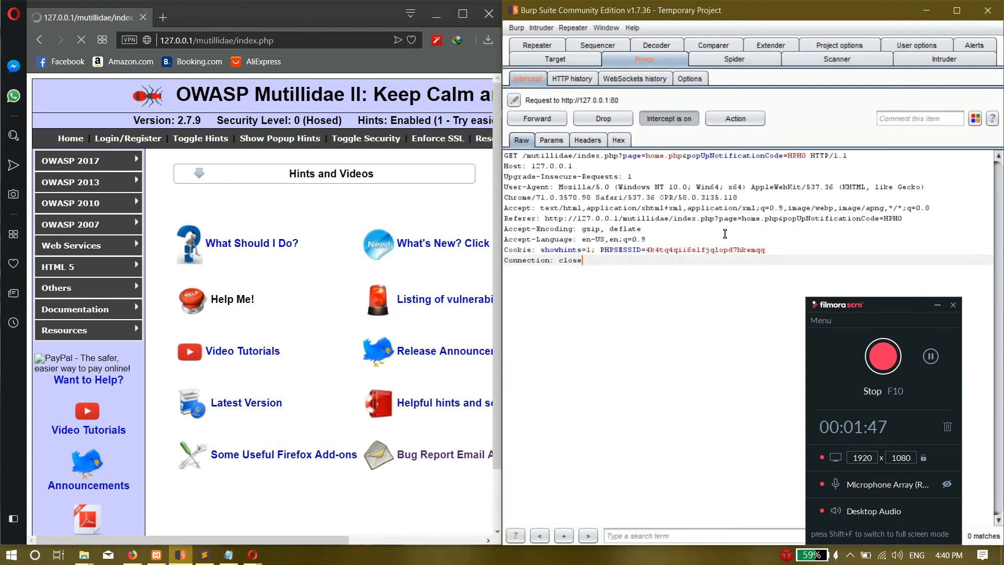
Step: Append the copied shah97a Cookie line to Opera's held request and forward it to the server
{"action": "type", "text": "Cookie: showhints=1; username=shah97a; uid=24; PHPSESSID=q730416pimjg5snukatknva7hq"}
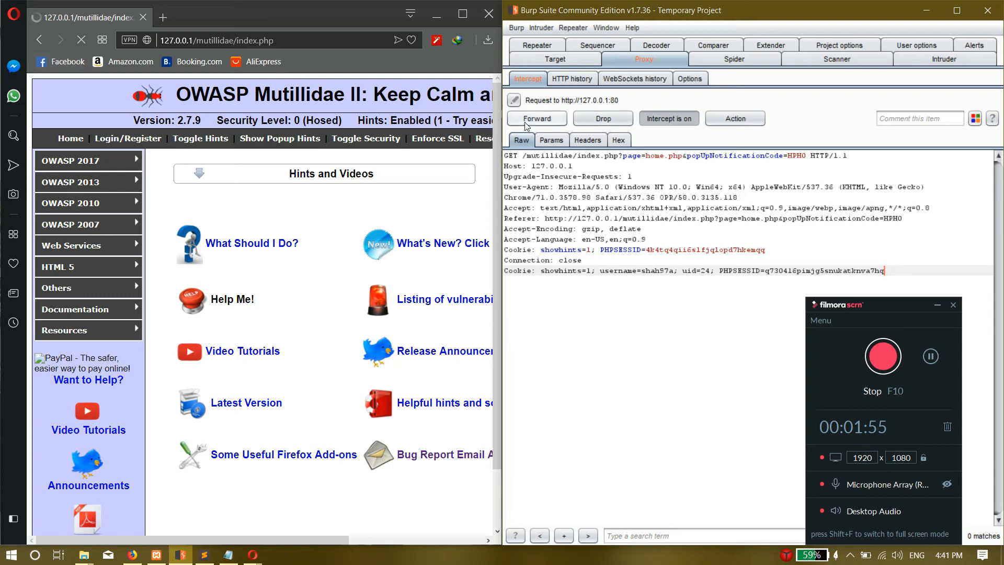
{"action": "left_click", "coordinate": [535, 118]}
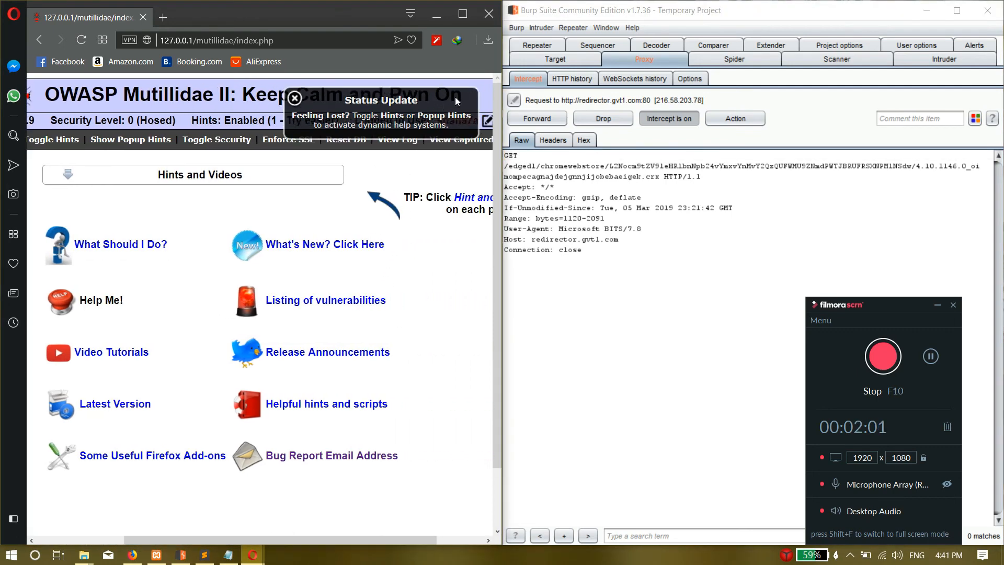
{"action": "left_click", "coordinate": [295, 98]}
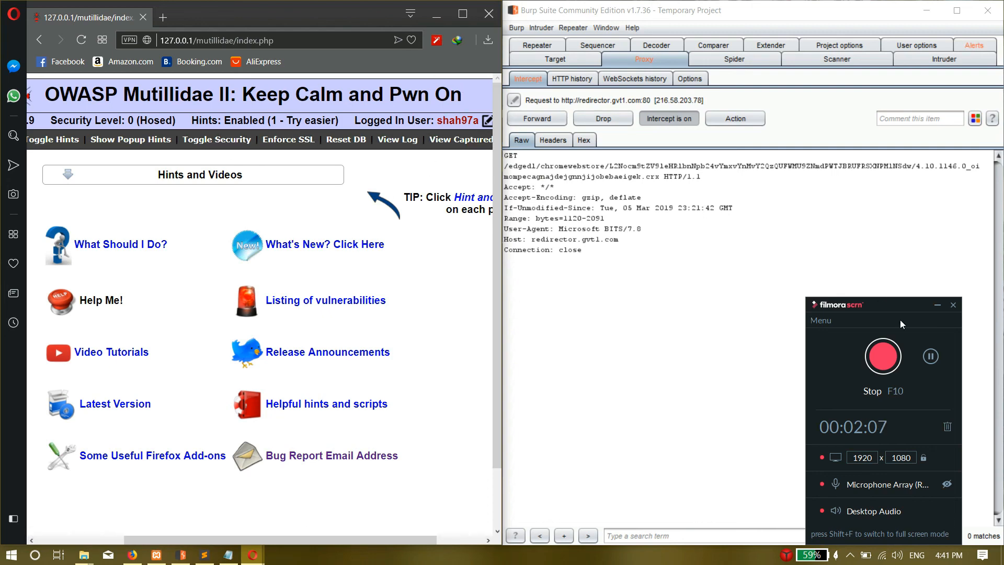
{"action": "mouse_move", "coordinate": [268, 293]}
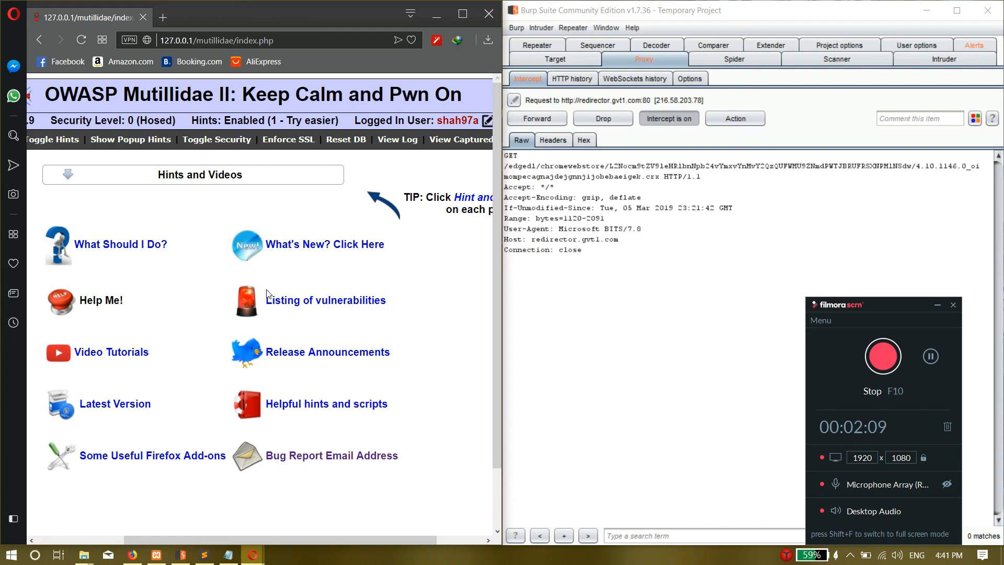